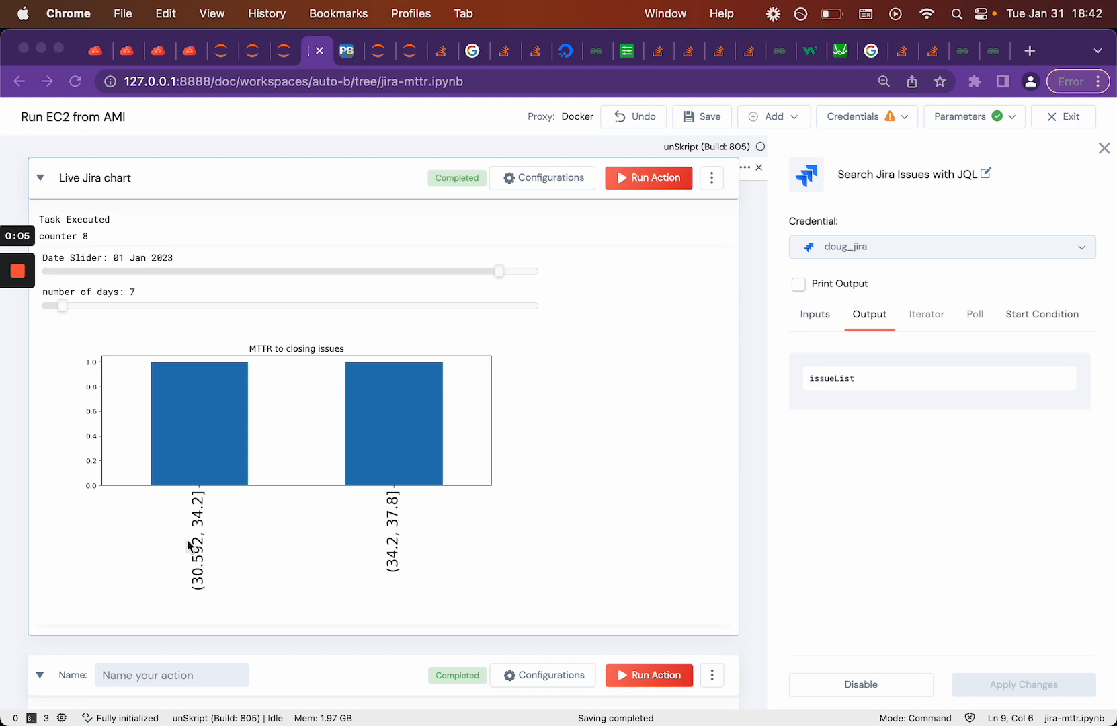
mouse_move(424, 336)
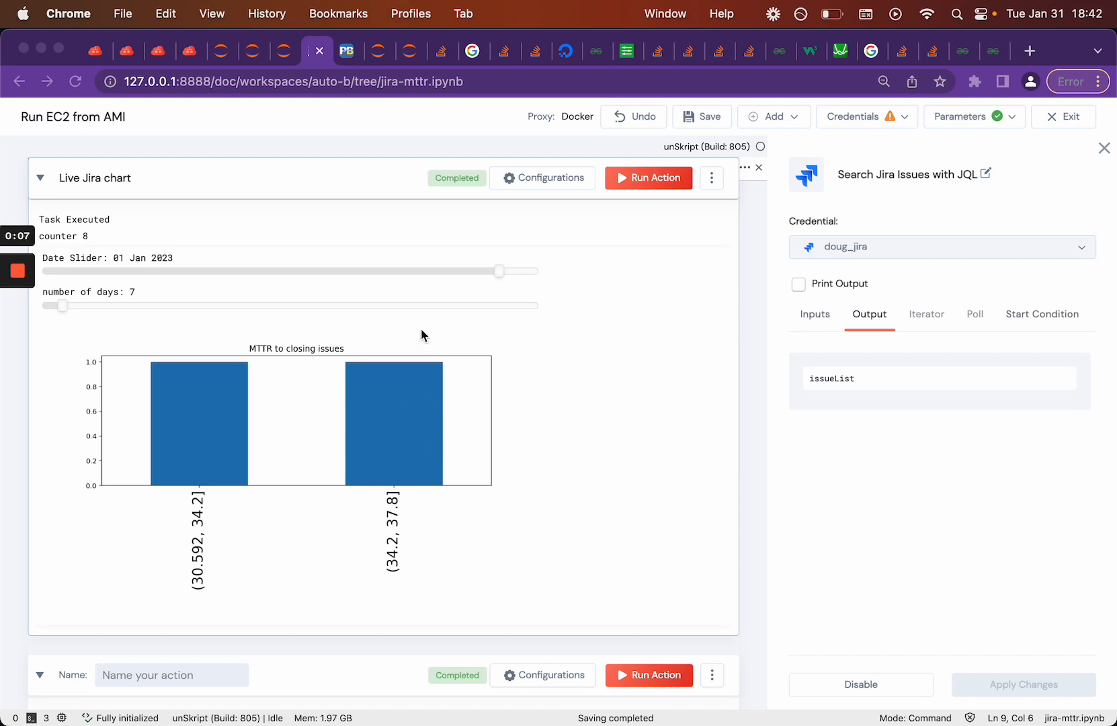
mouse_move(267, 401)
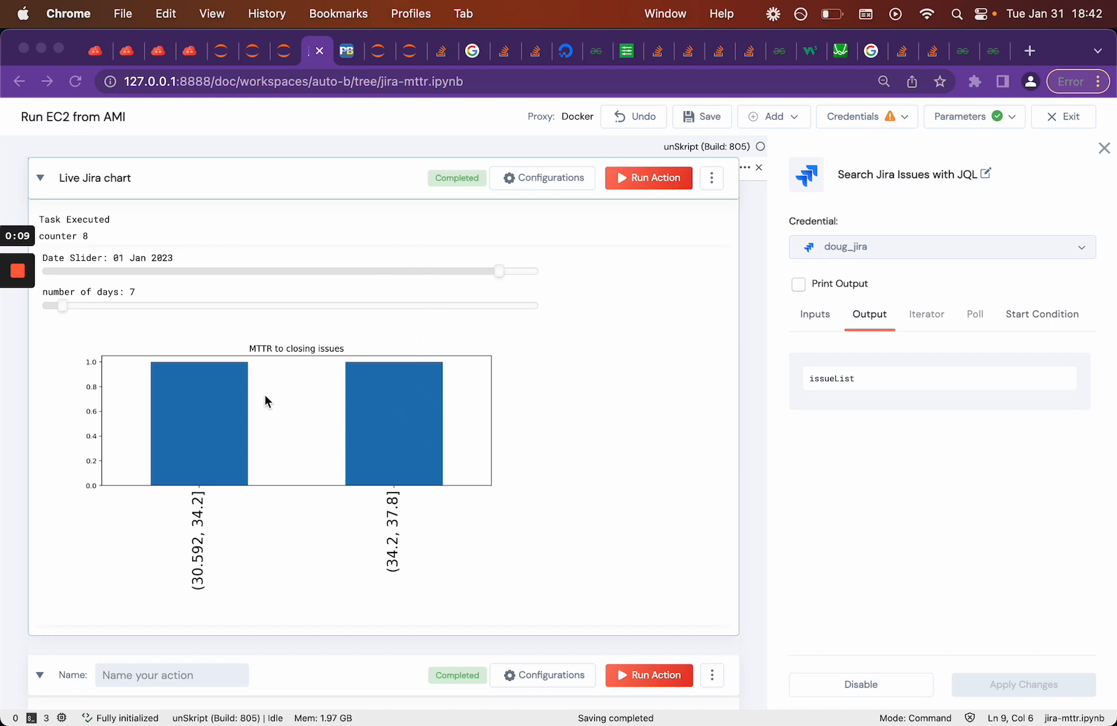
mouse_move(350, 294)
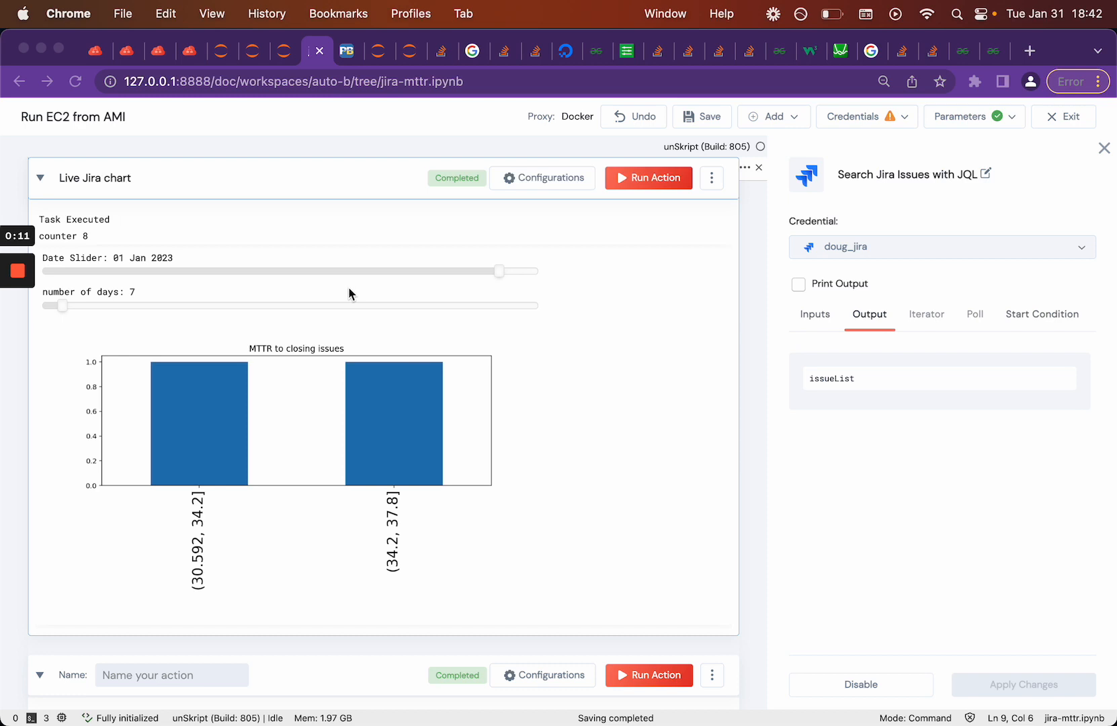
mouse_move(91, 312)
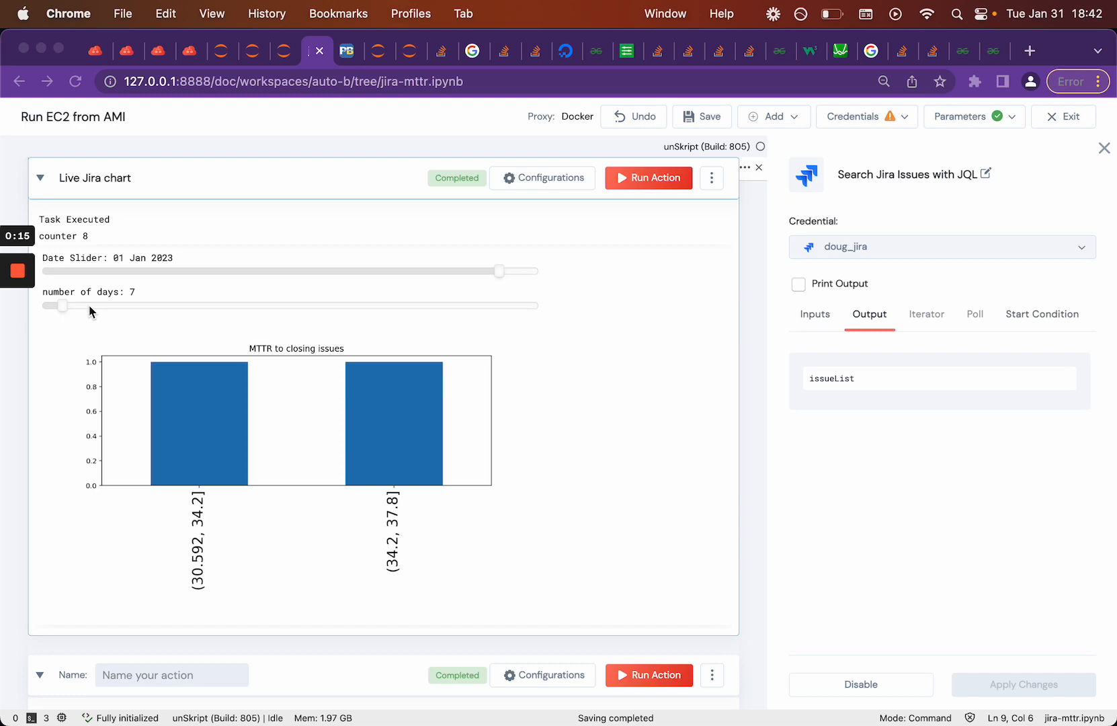
mouse_move(103, 330)
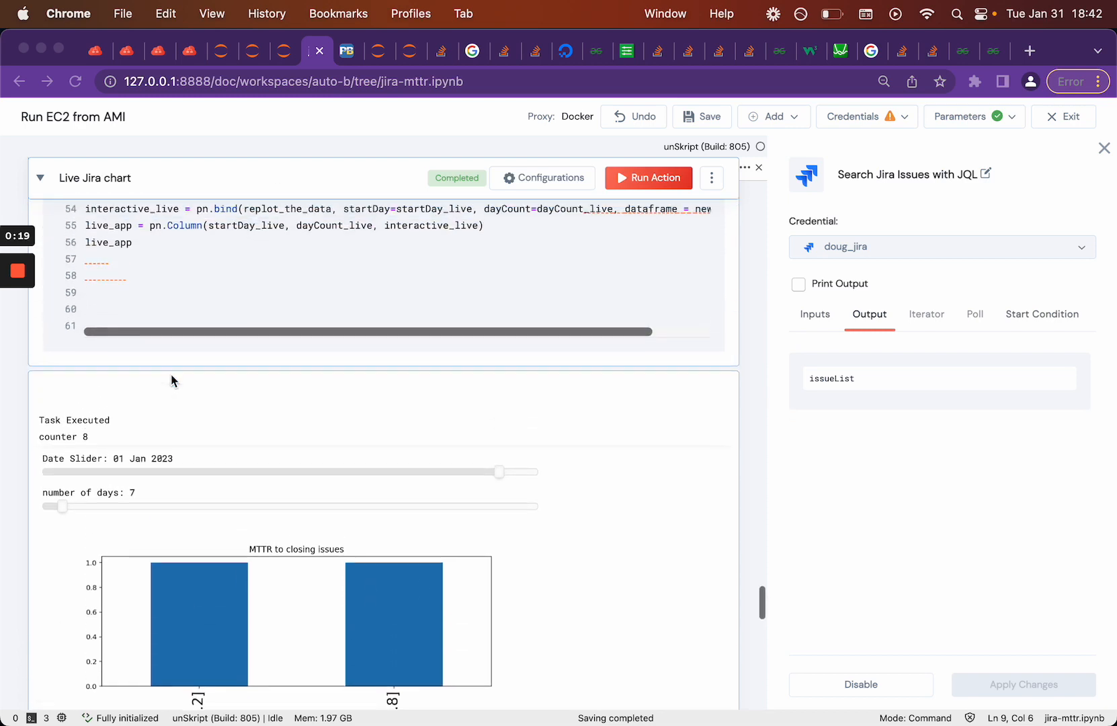
Step: Drag the live Jira chart's Date Slider to 24 Aug 2022, re-running the MTTR query
scroll("up", 3)
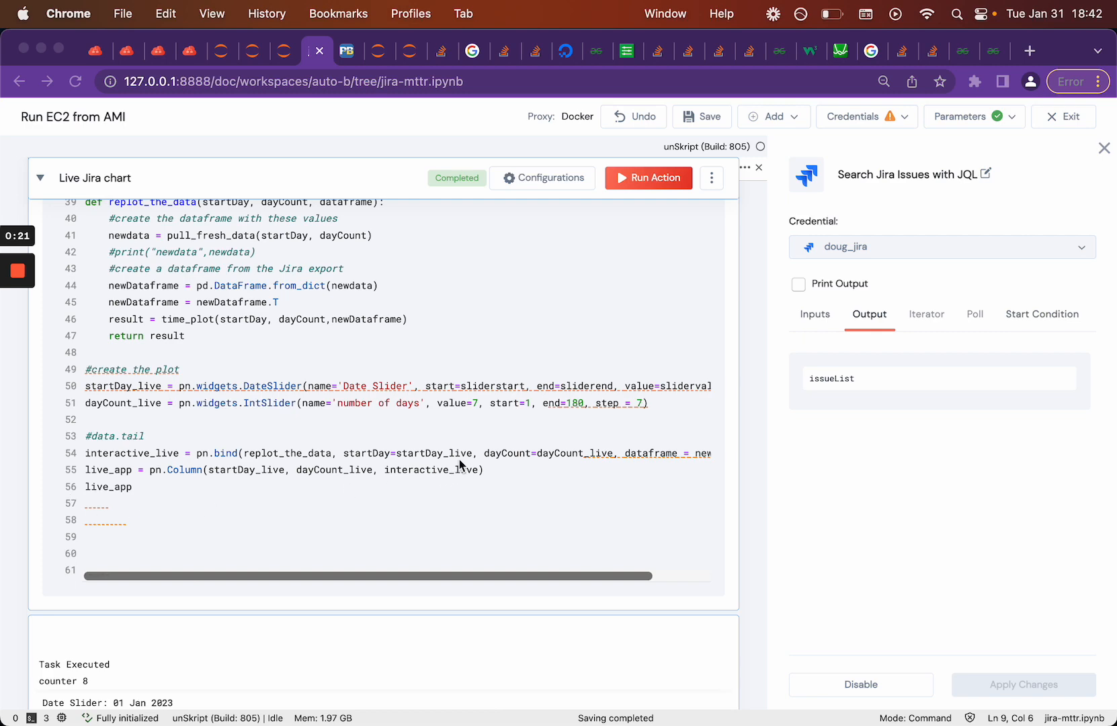
mouse_move(180, 345)
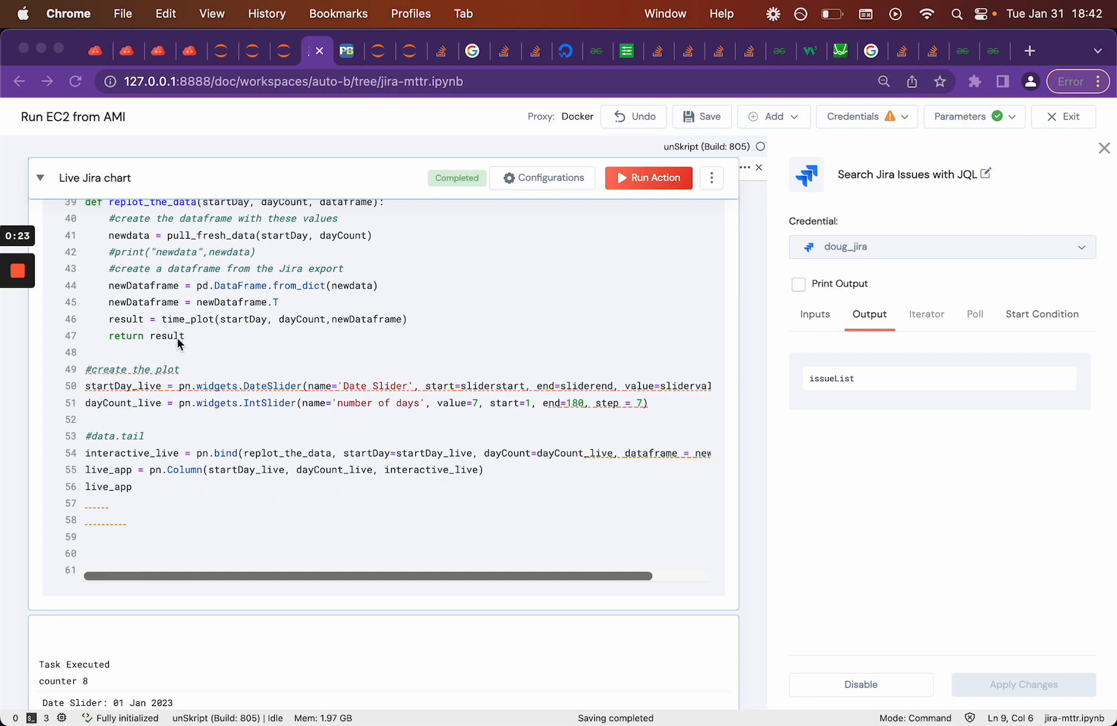
scroll("up", 3)
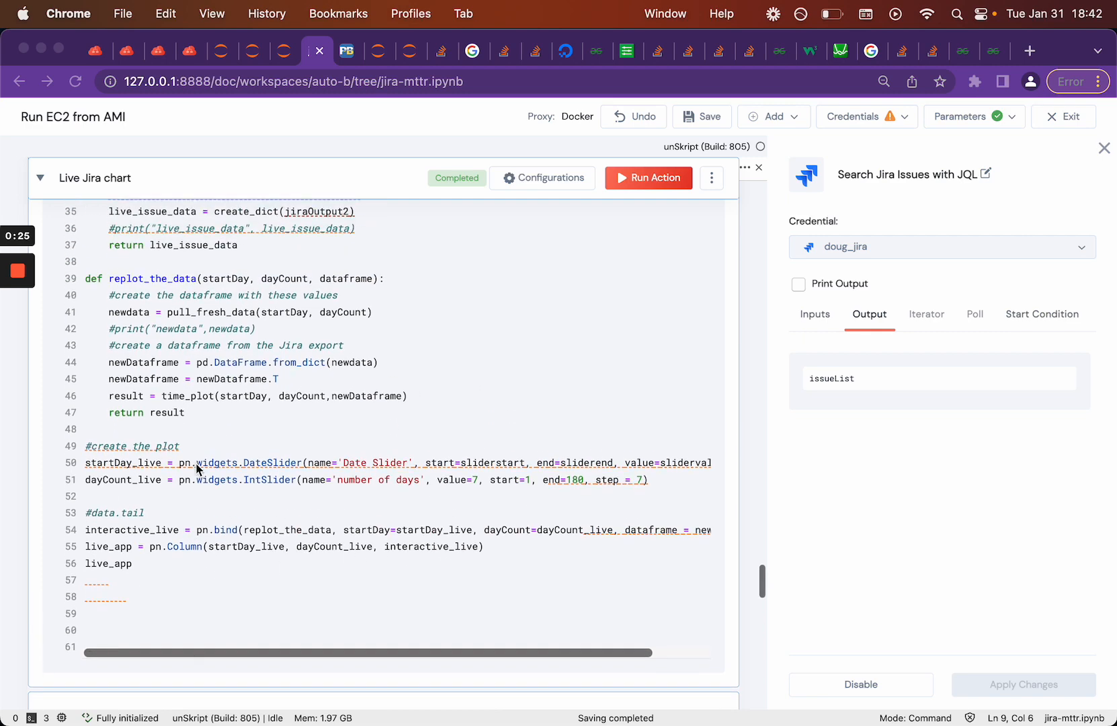
scroll("up", 3)
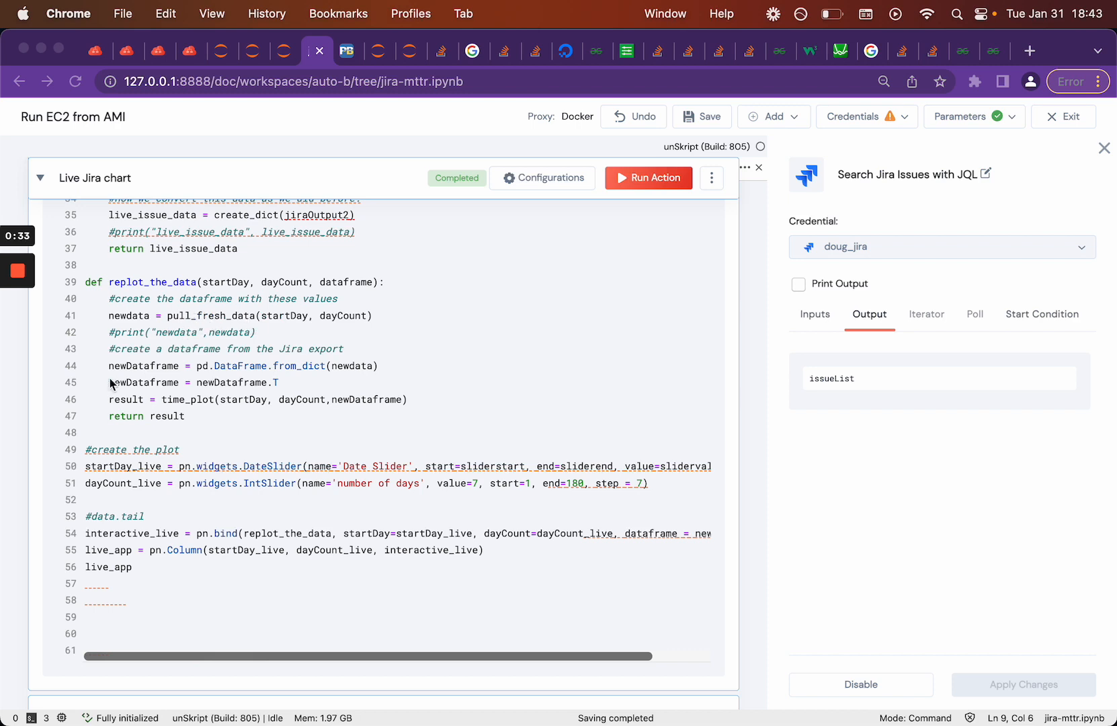
mouse_move(201, 414)
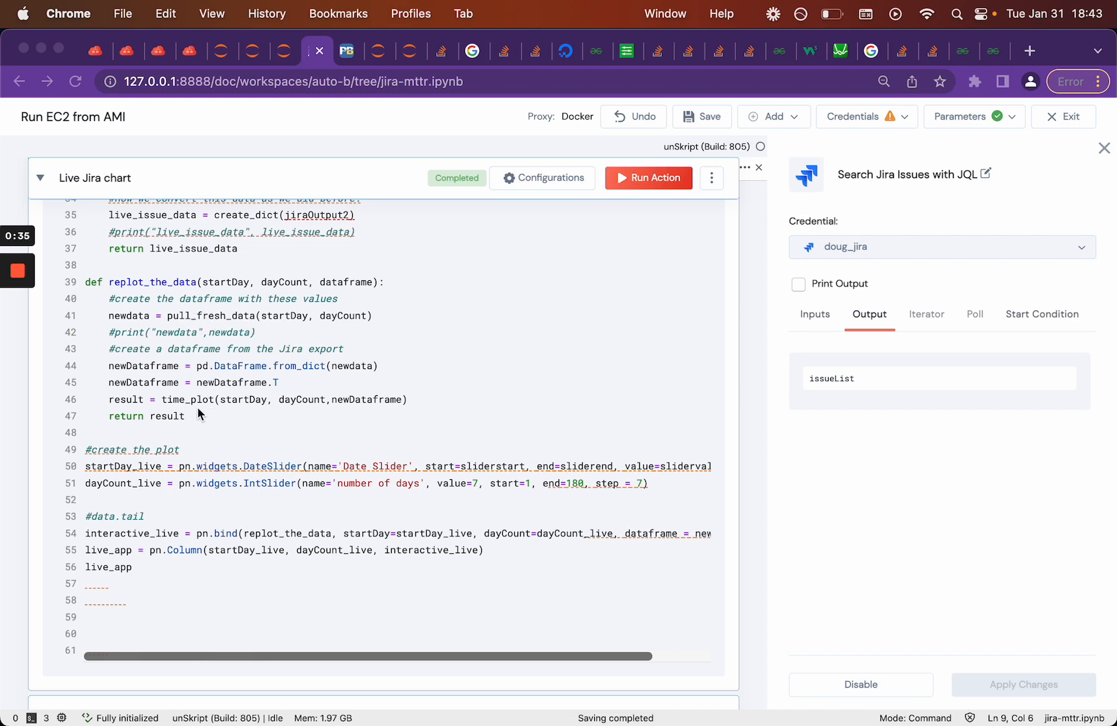
mouse_move(192, 413)
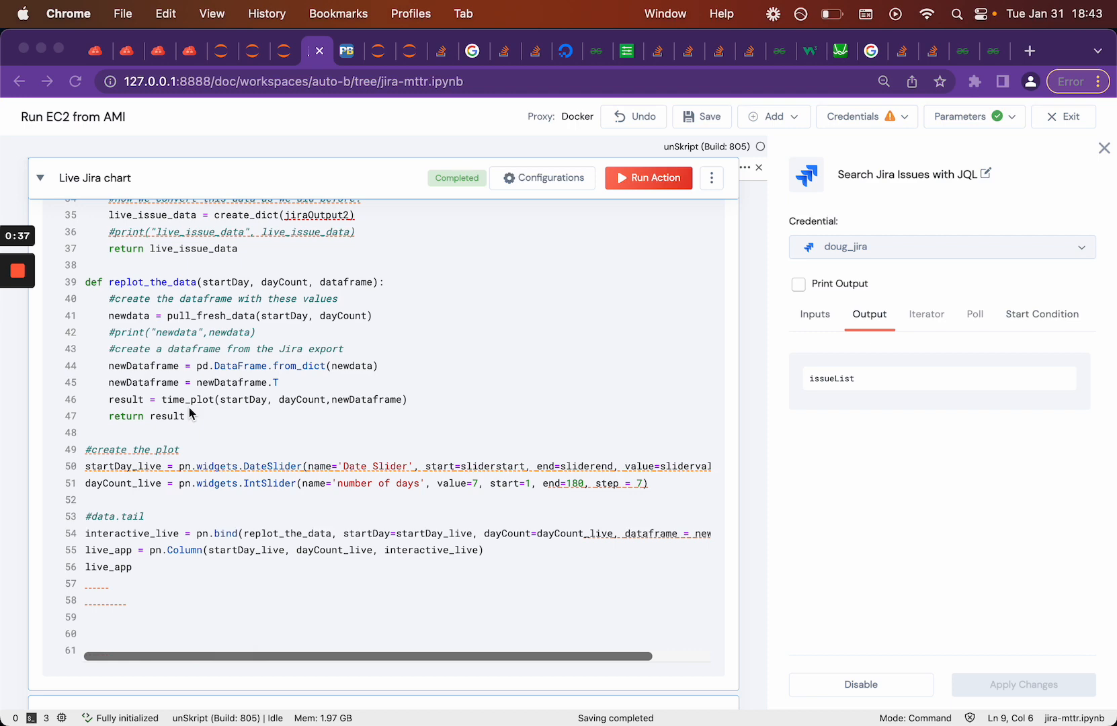
scroll("up", 3)
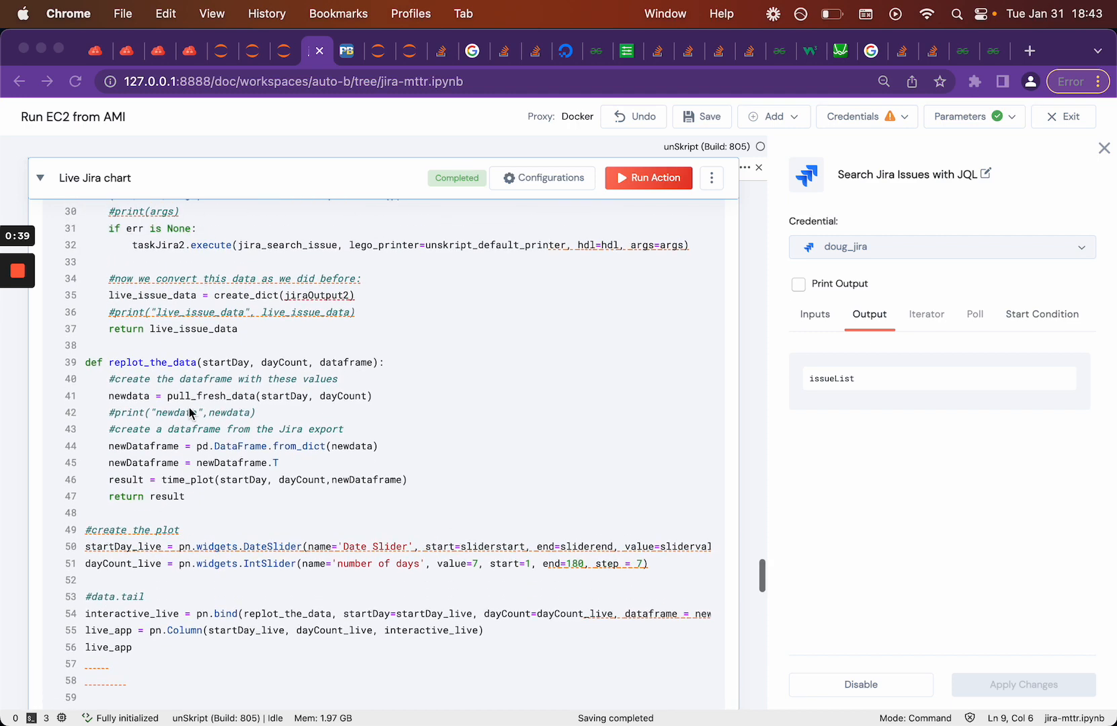
scroll("up", 3)
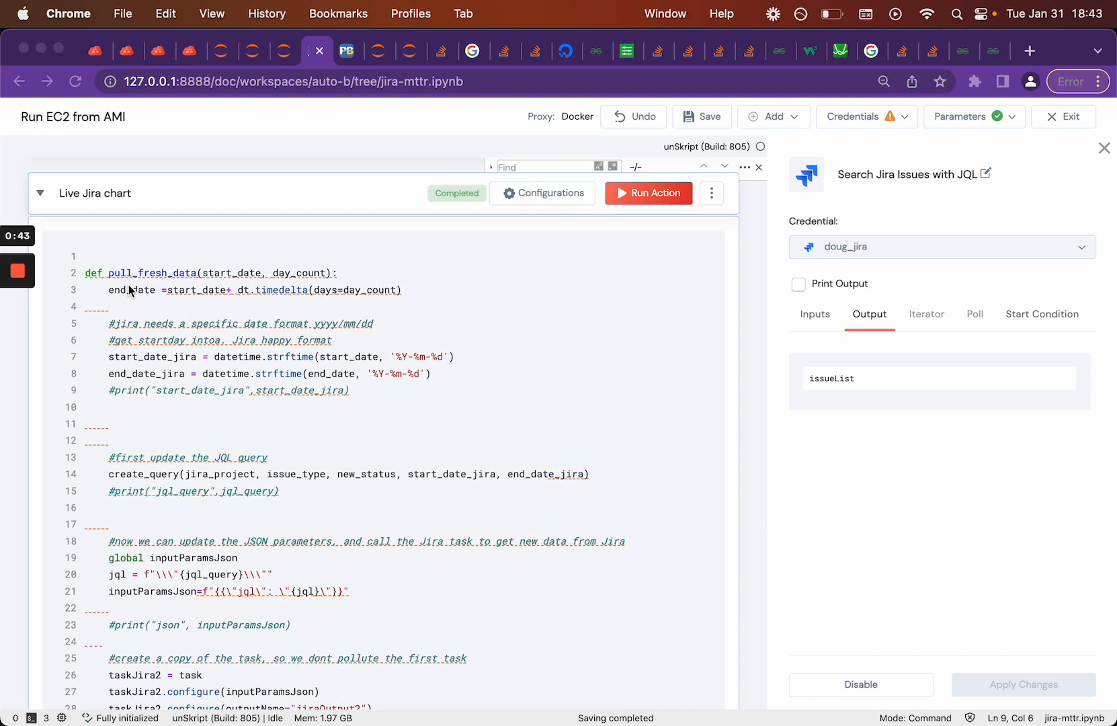
mouse_move(168, 392)
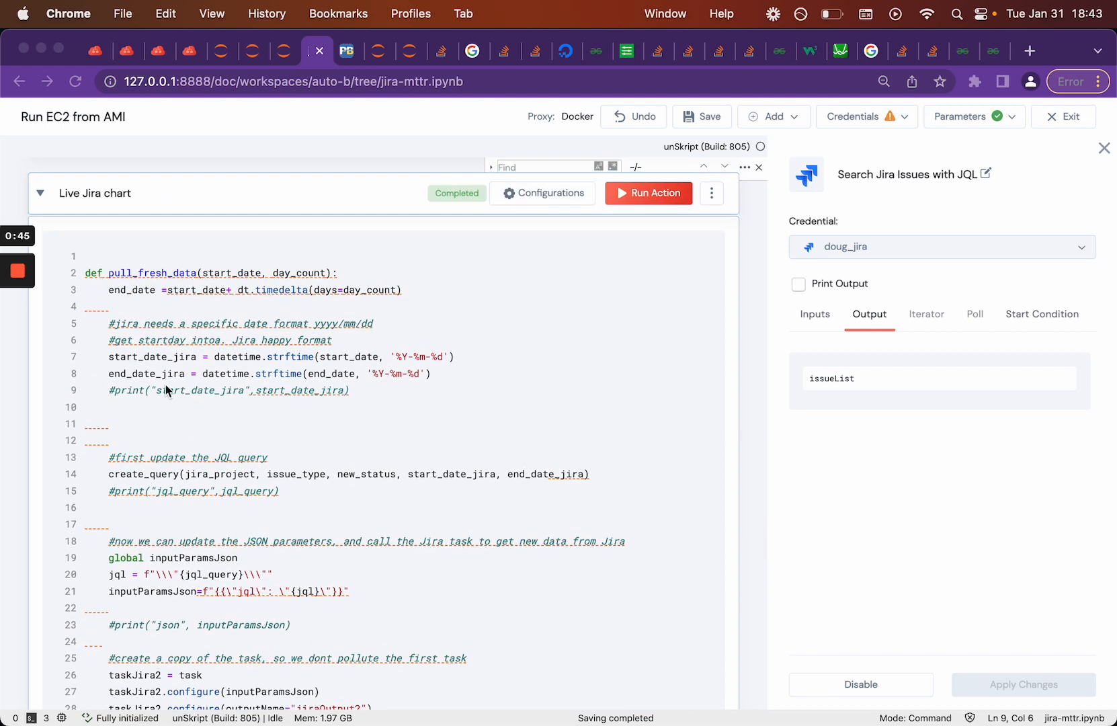
mouse_move(169, 341)
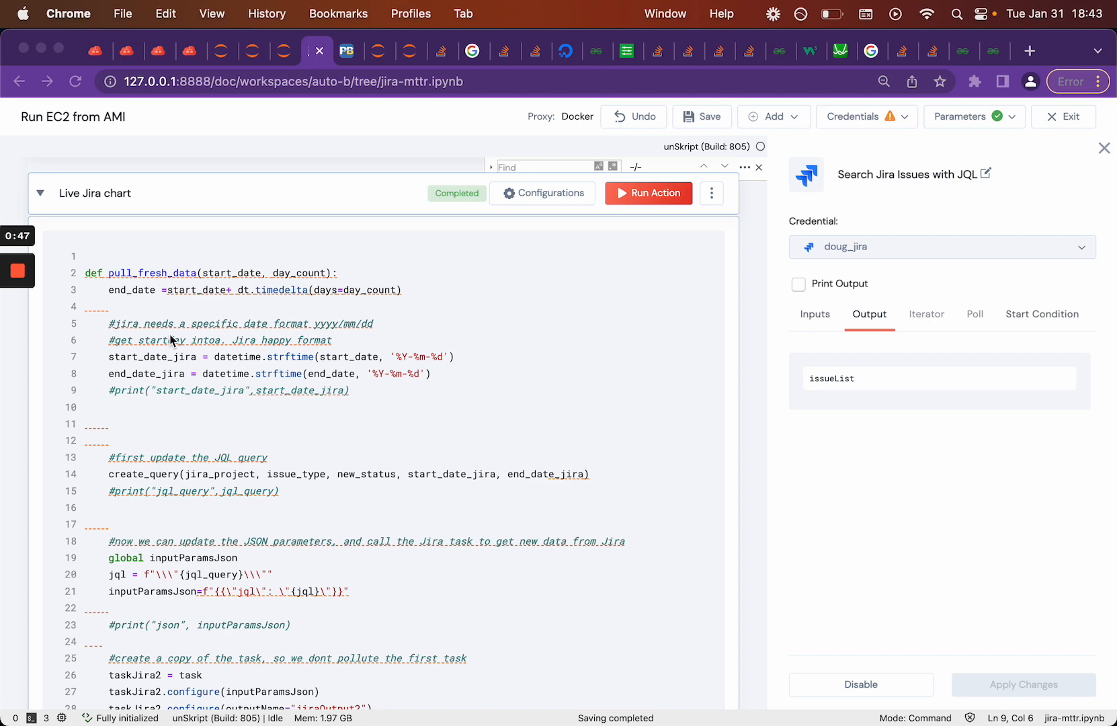
scroll("down", 3)
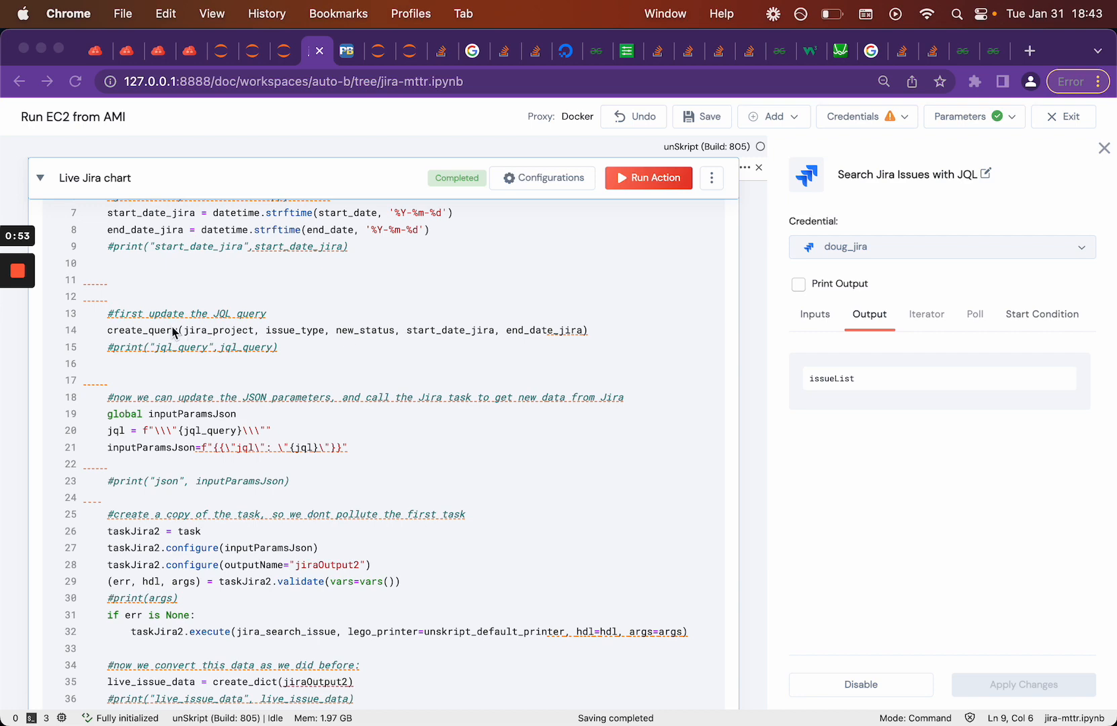
scroll("down", 3)
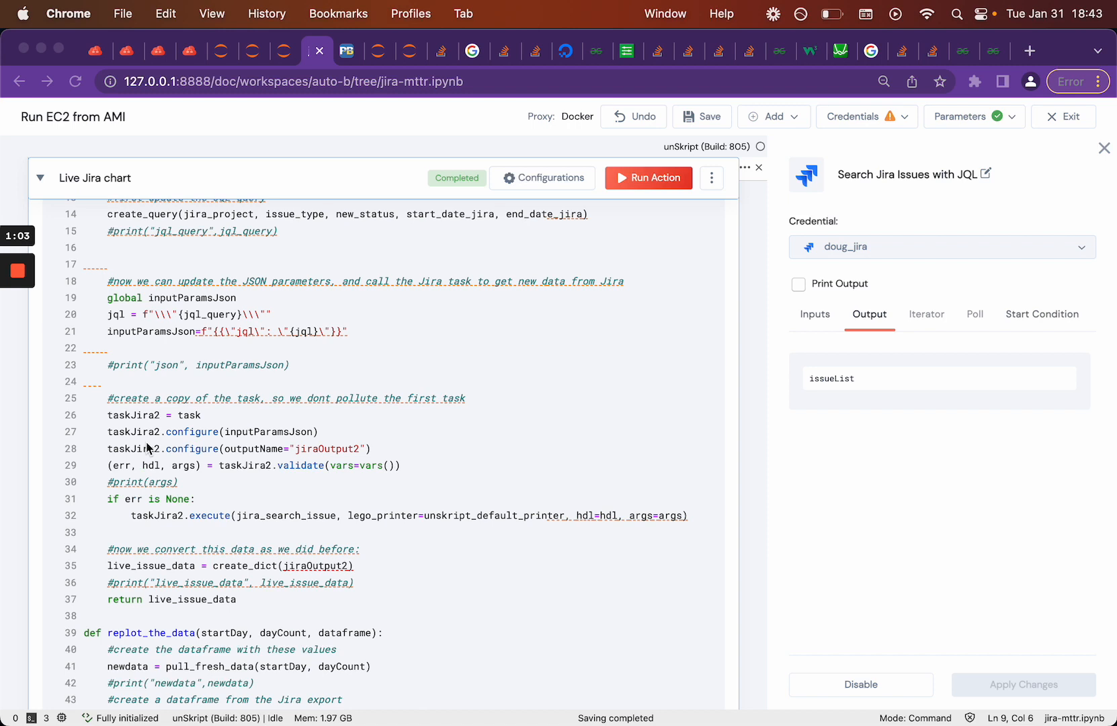
mouse_move(157, 427)
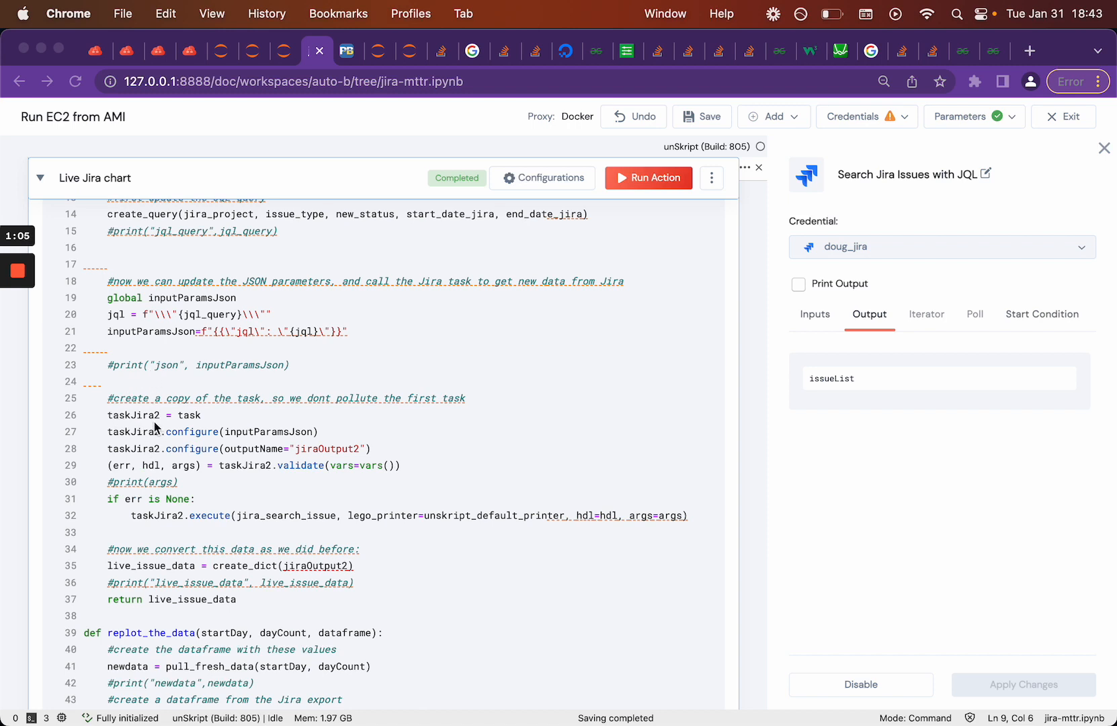
scroll("down", 3)
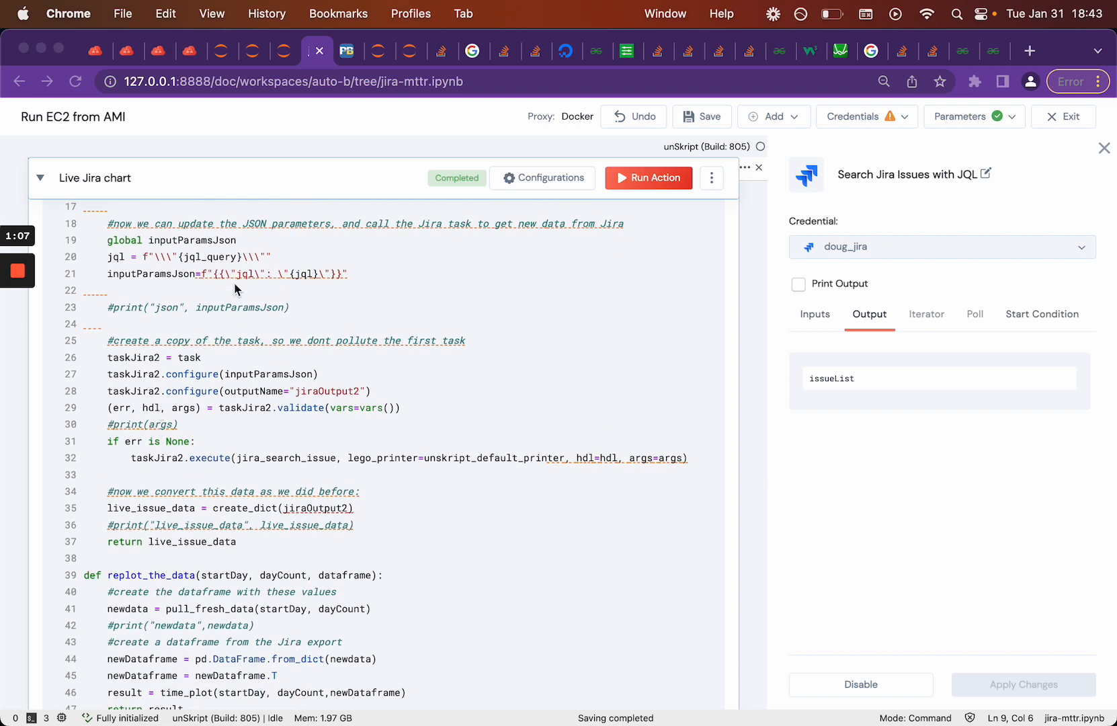
mouse_move(186, 396)
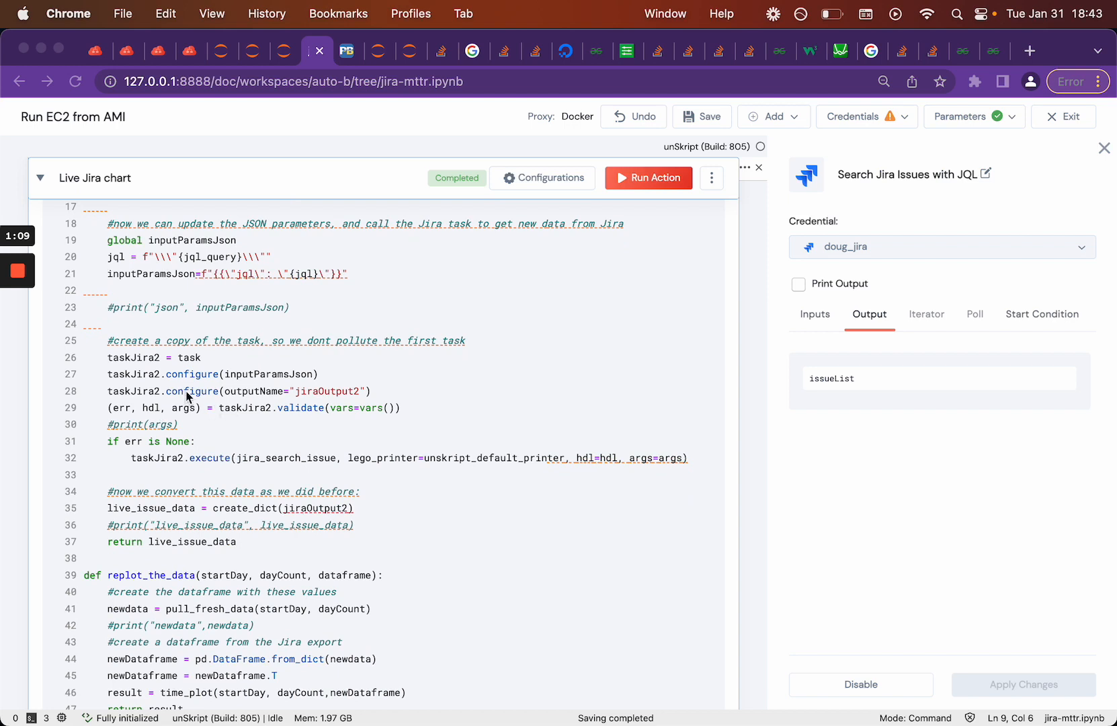
mouse_move(330, 401)
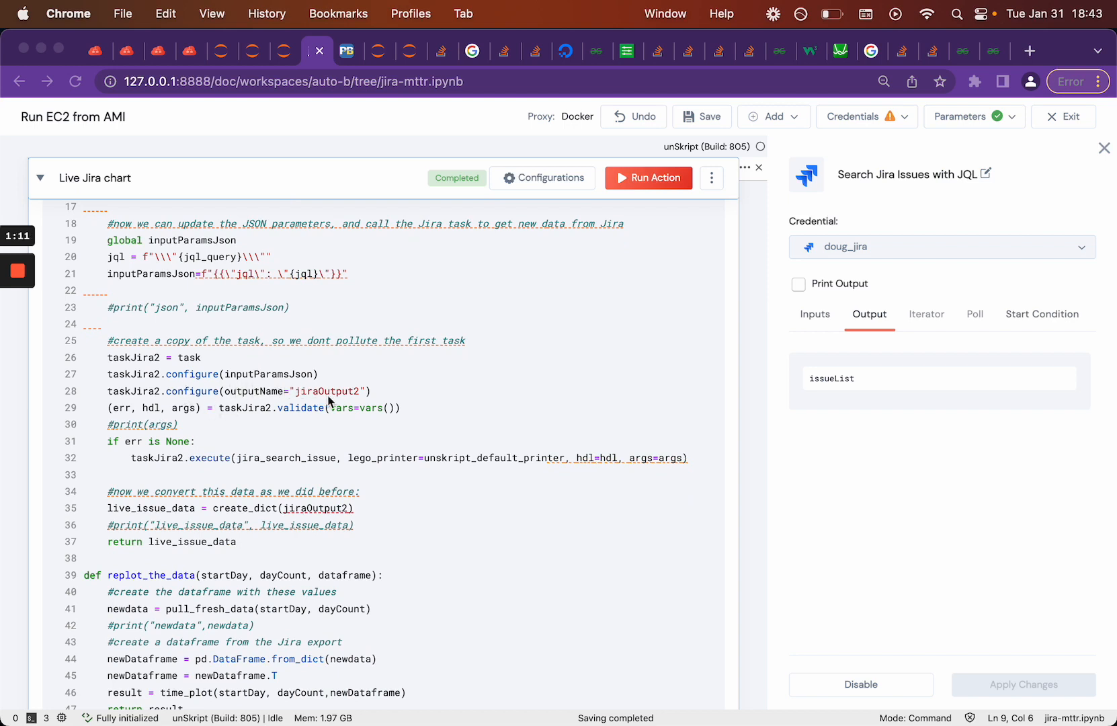
mouse_move(152, 477)
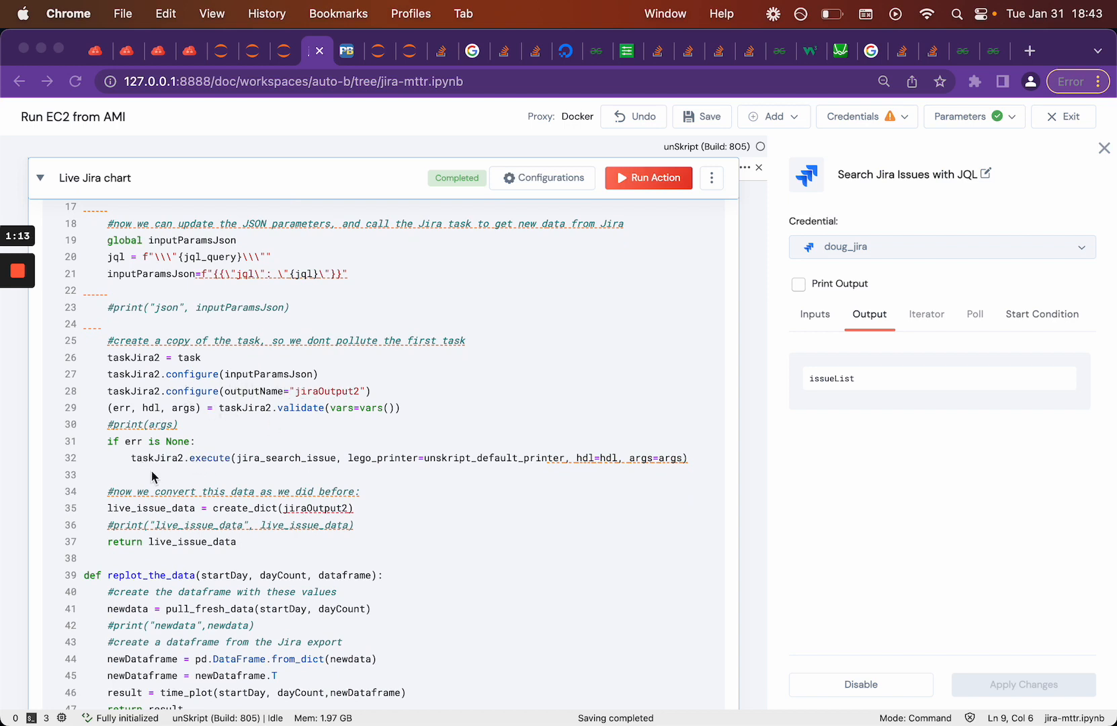
scroll("down", 3)
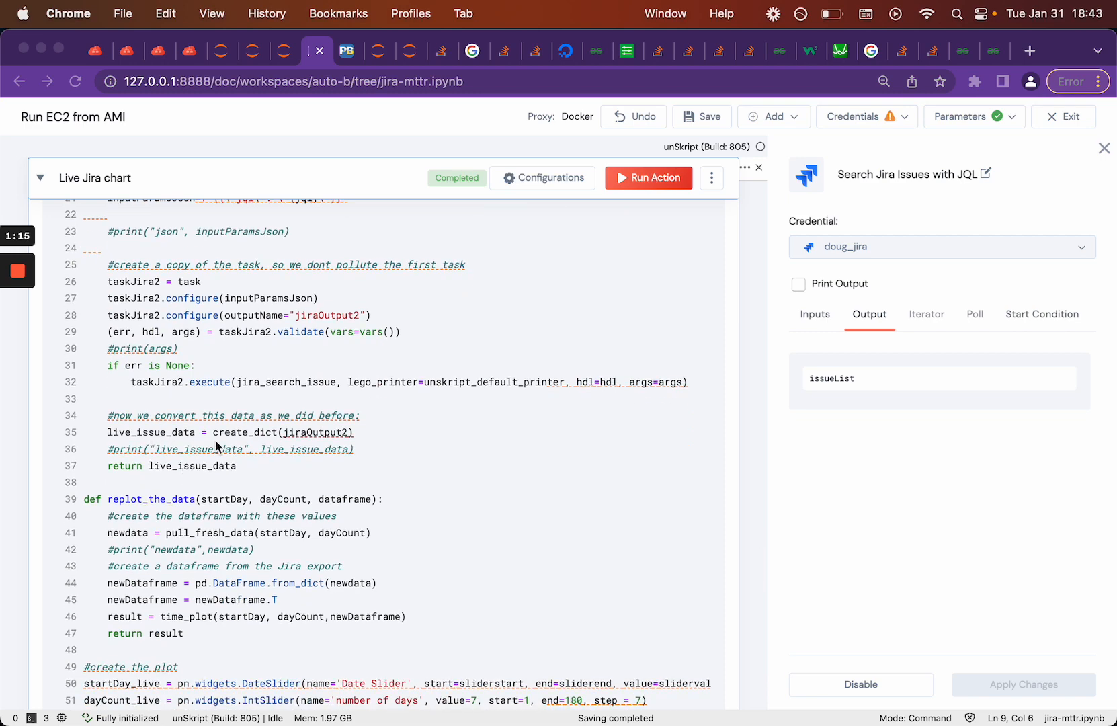
scroll("down", 3)
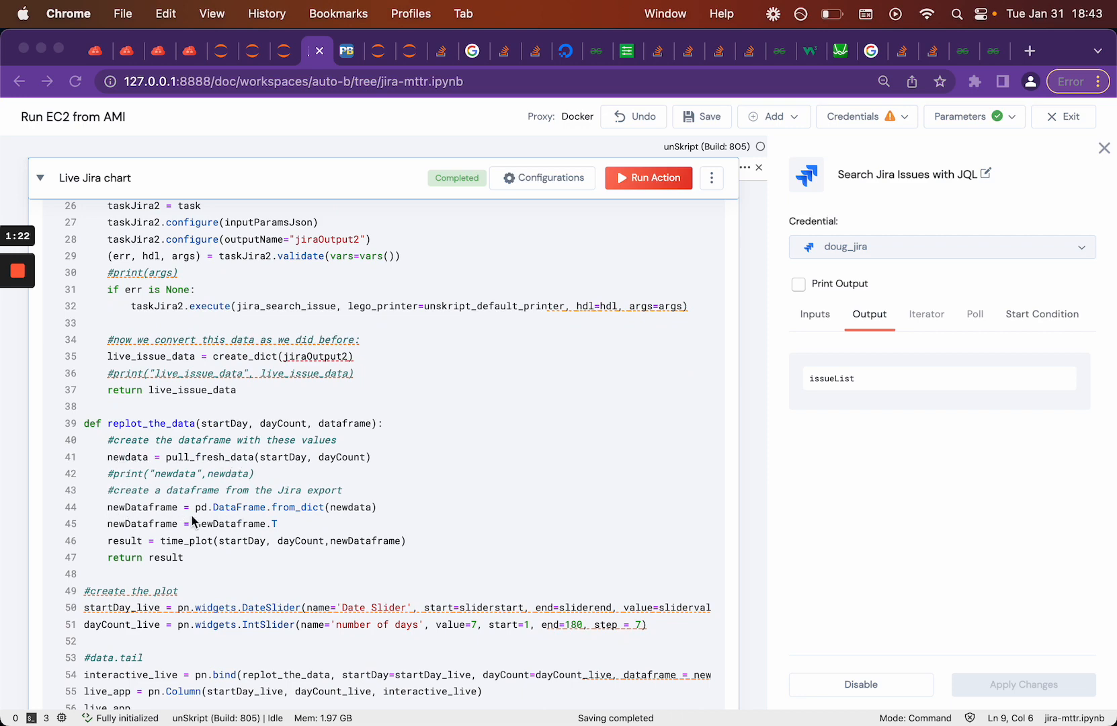
scroll("down", 3)
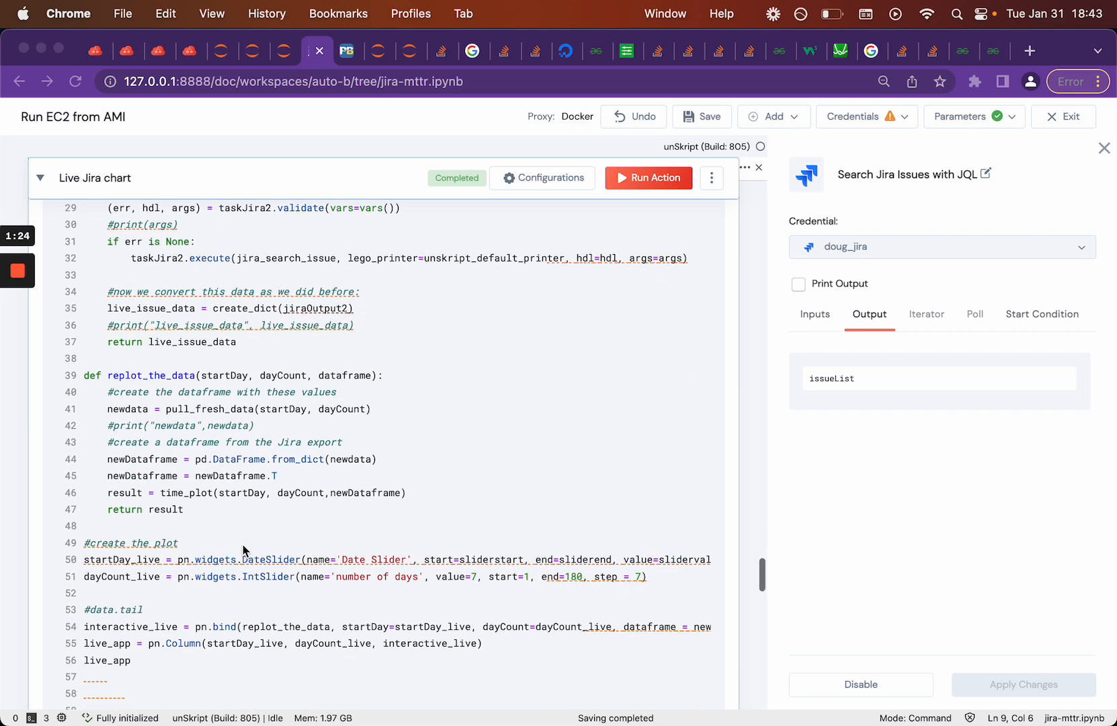
left_click(647, 178)
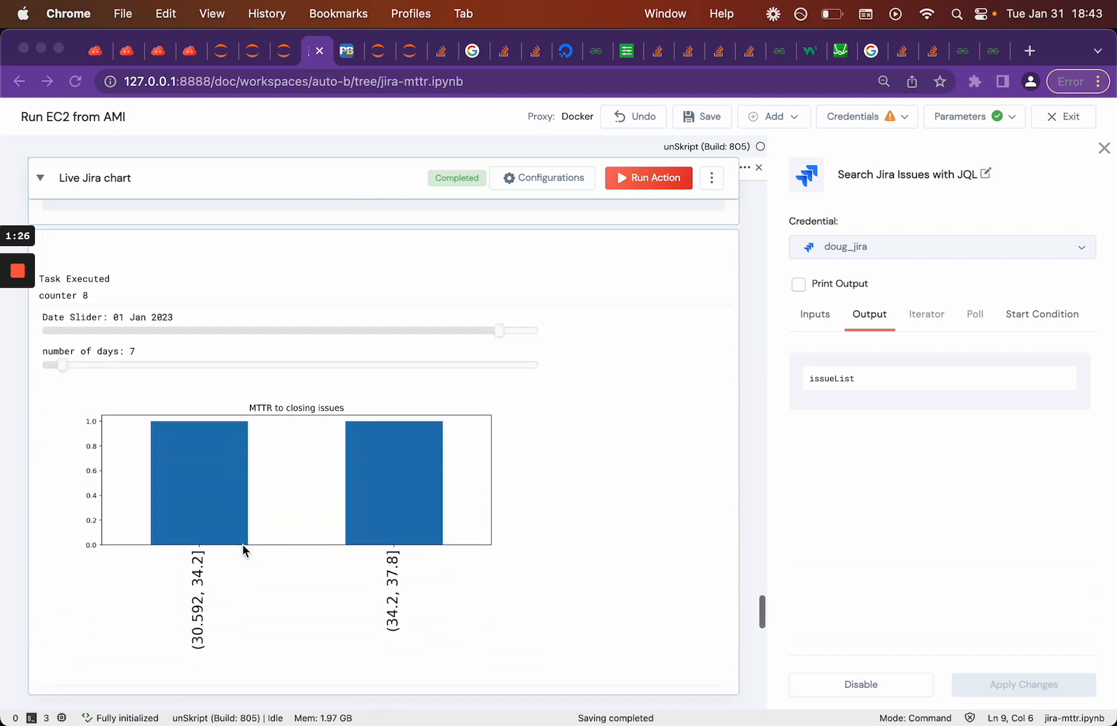
mouse_move(514, 333)
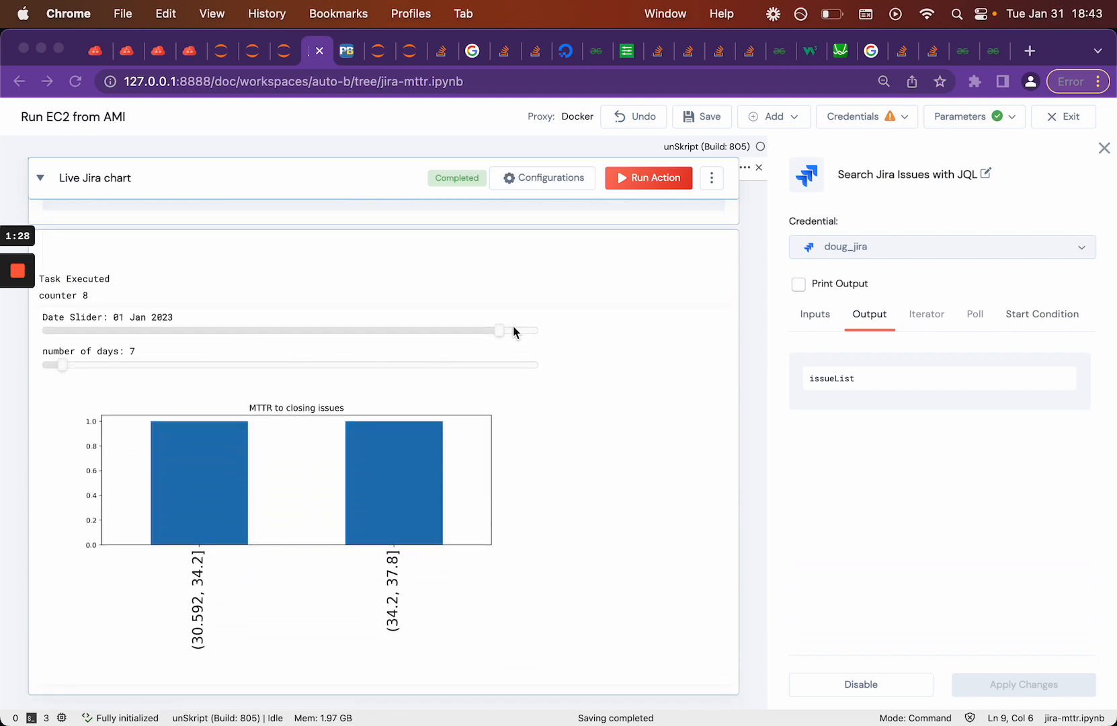
mouse_move(378, 332)
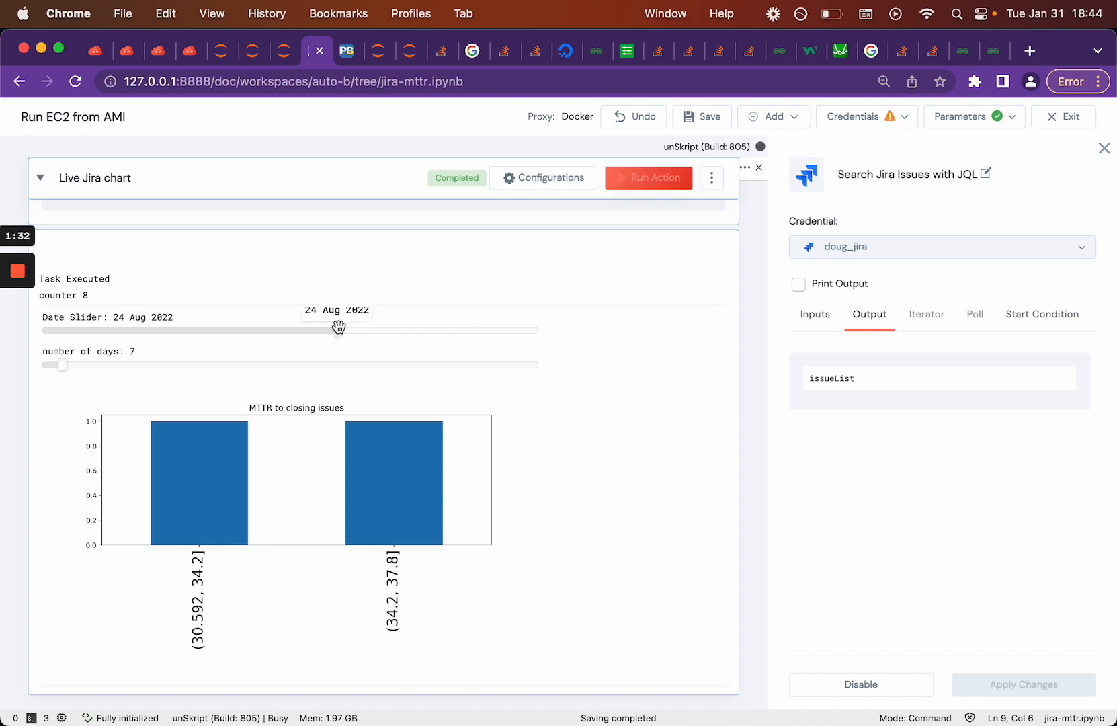
left_click(647, 177)
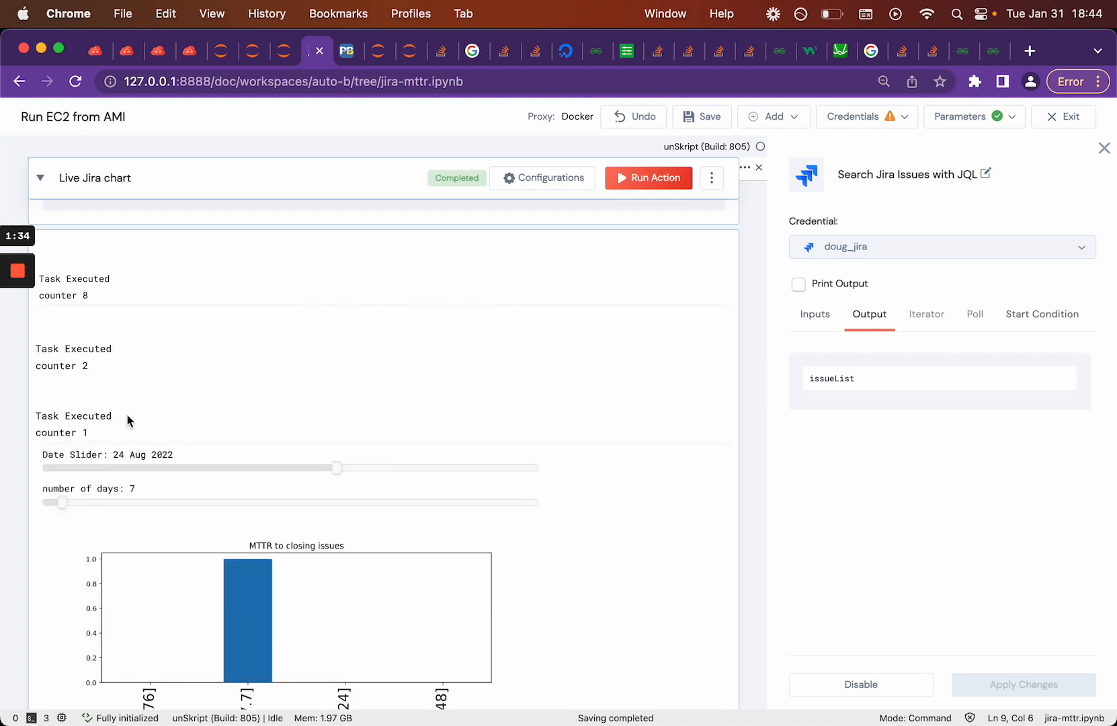
scroll("down", 3)
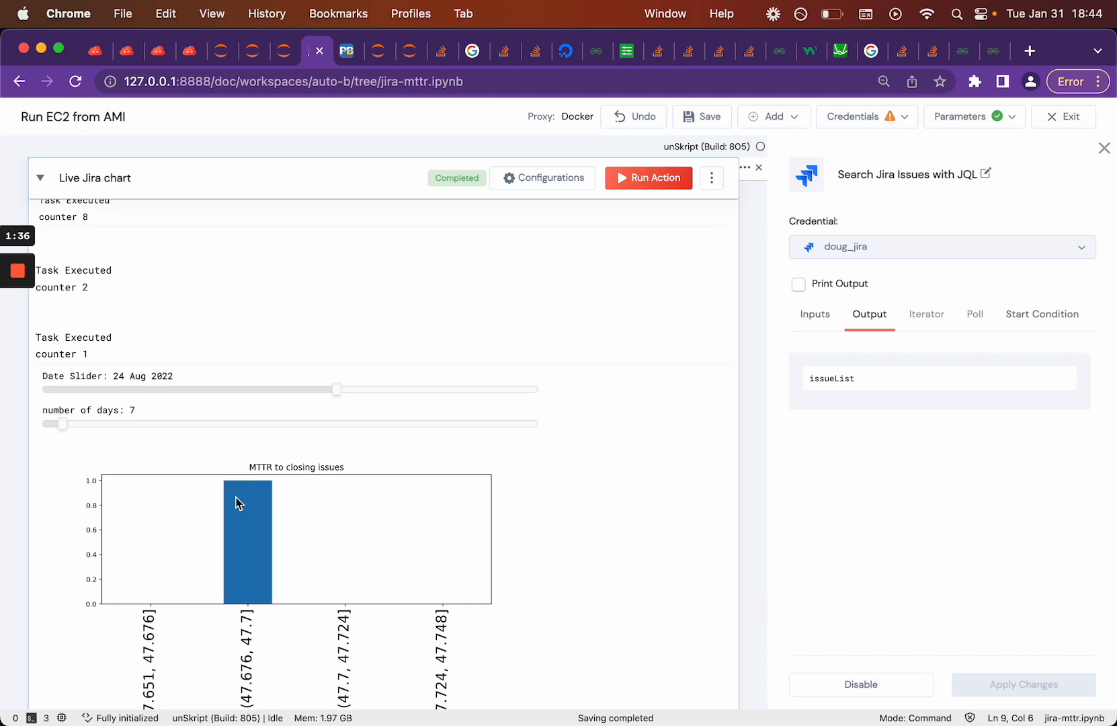
mouse_move(95, 392)
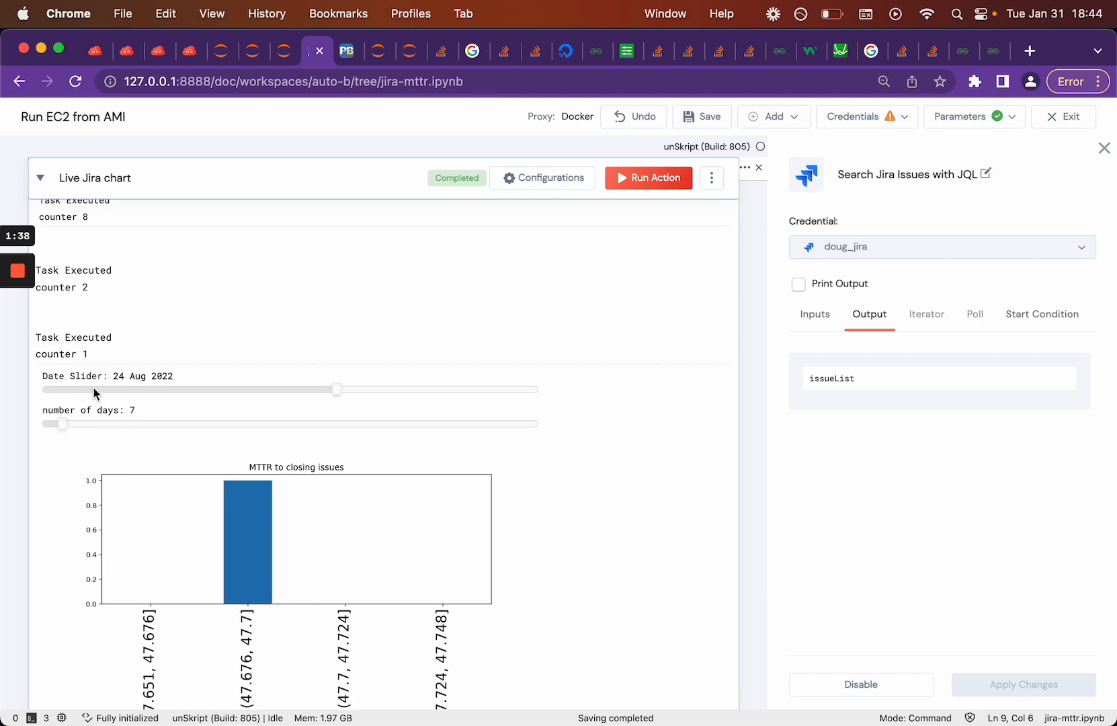
mouse_move(61, 423)
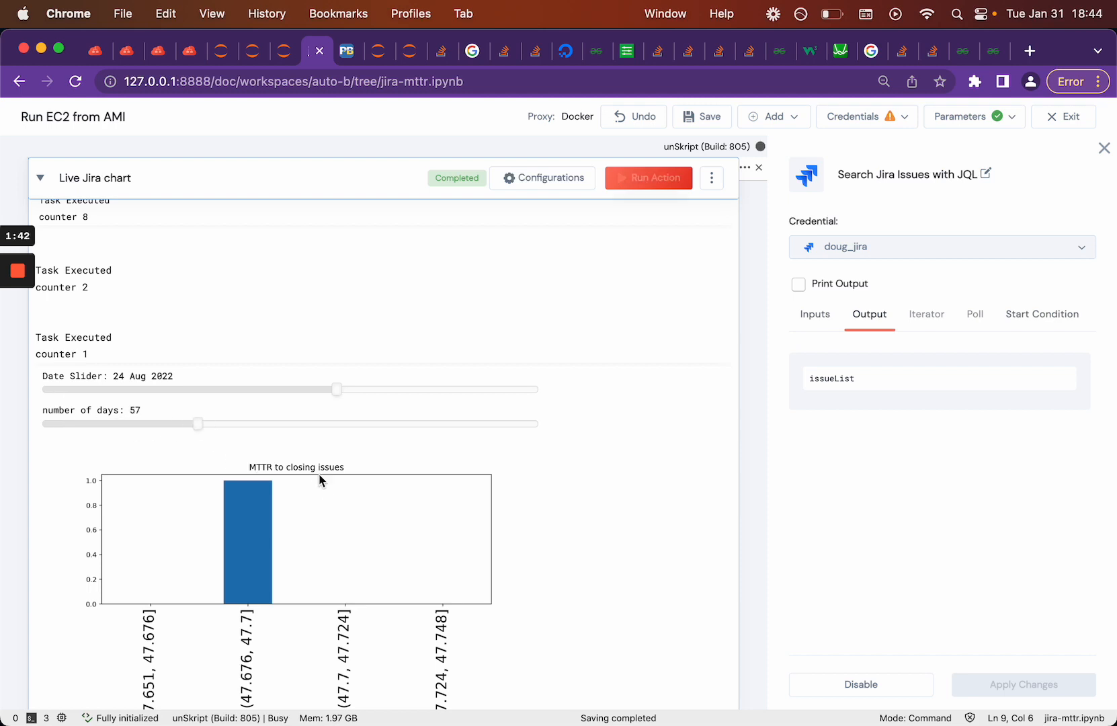
Step: Set the days slider to 57 and let the MTTR histogram redraw with four buckets
left_click(647, 177)
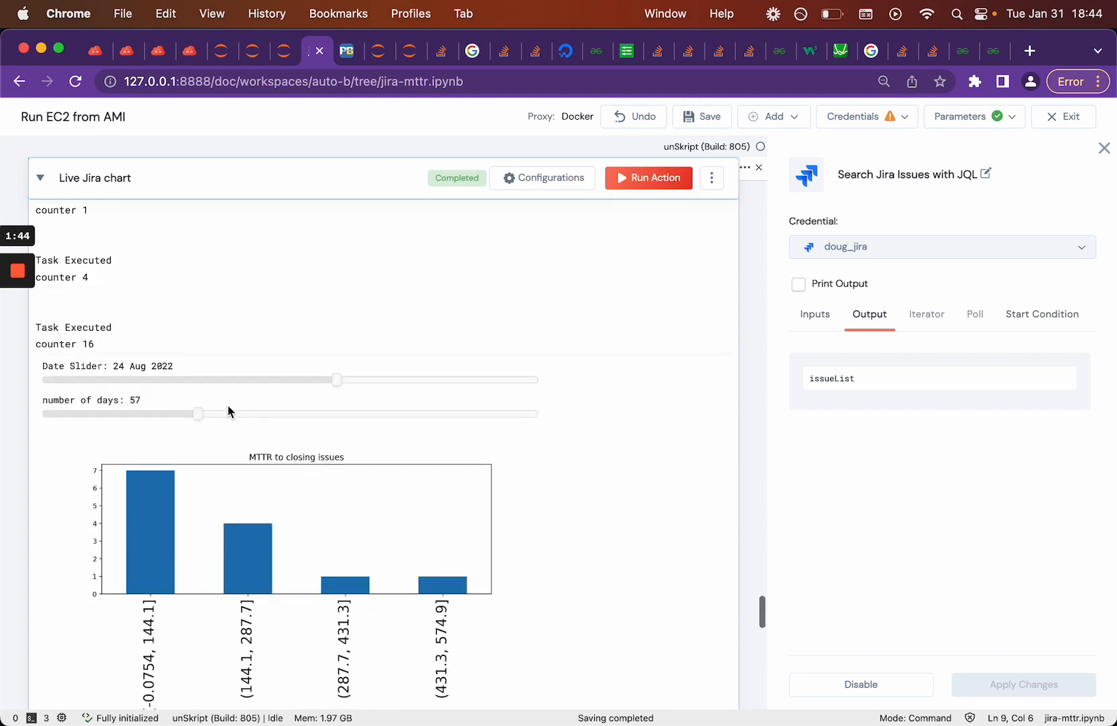
scroll("down", 3)
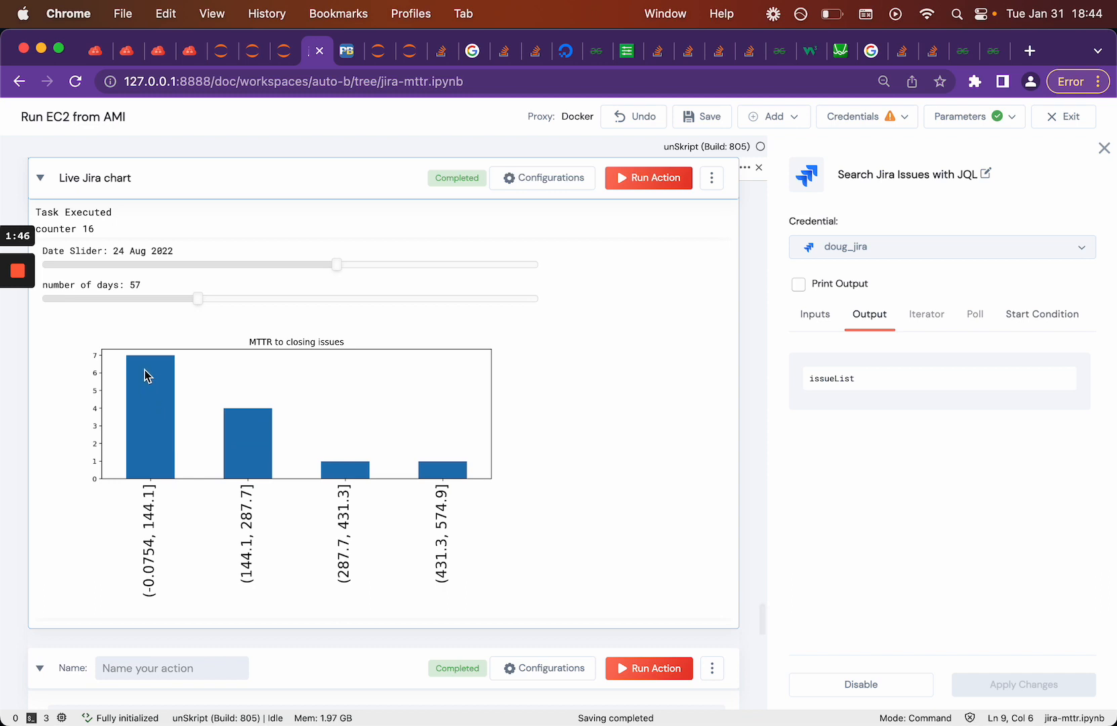
mouse_move(154, 364)
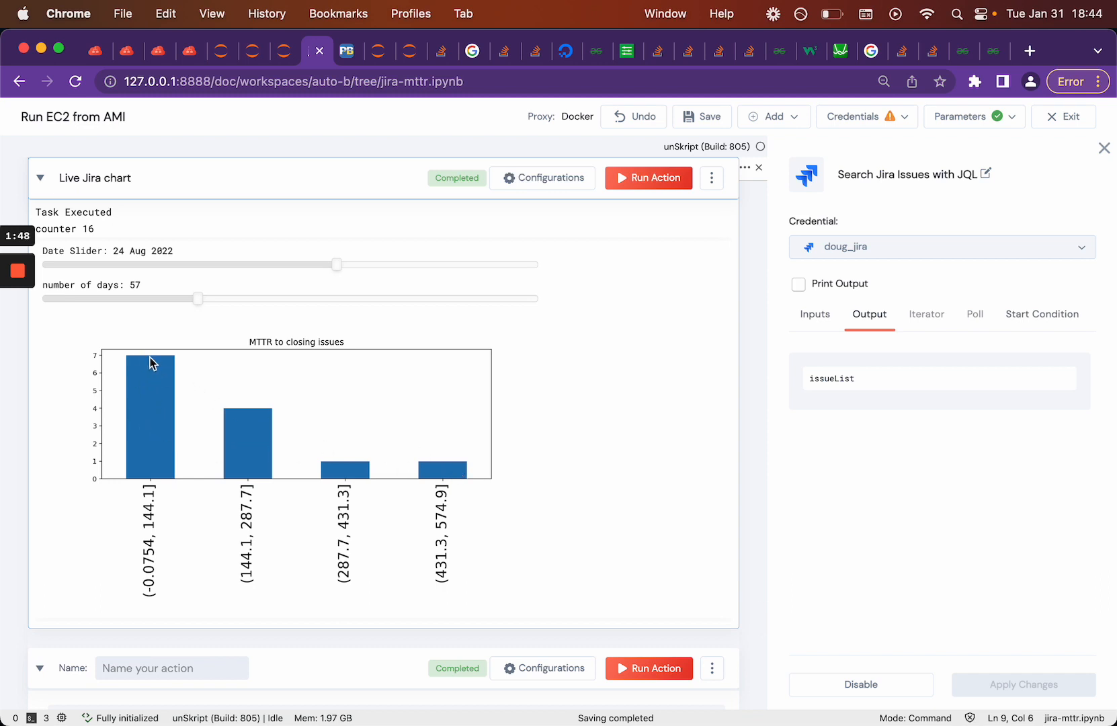
mouse_move(148, 490)
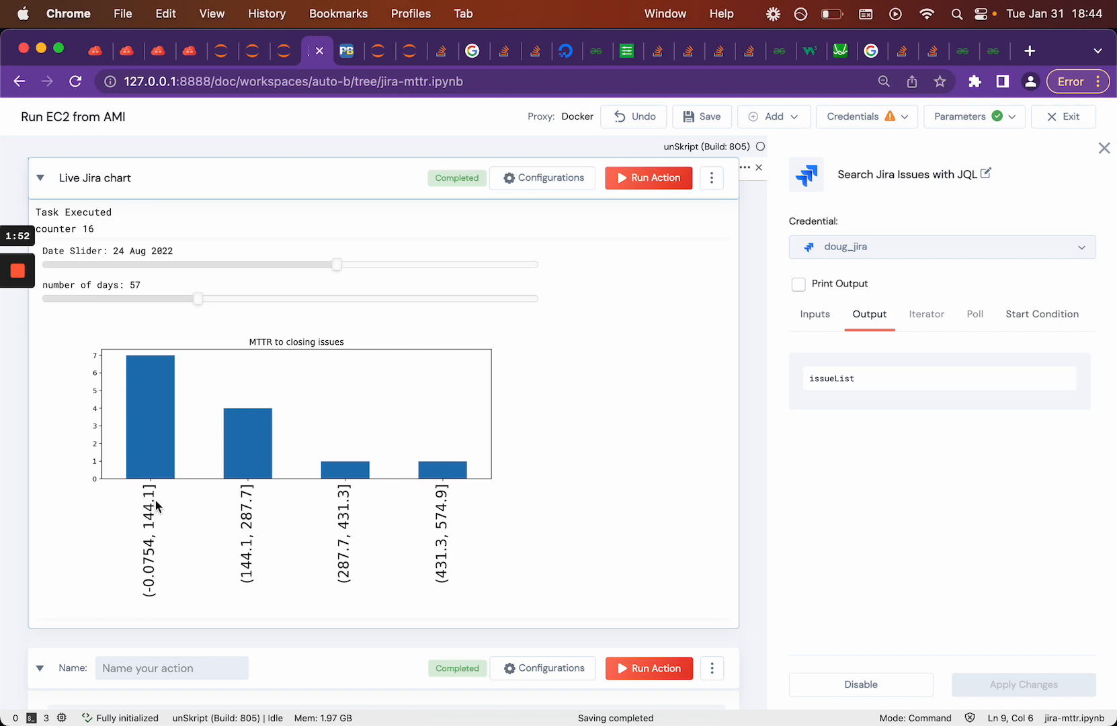
mouse_move(257, 511)
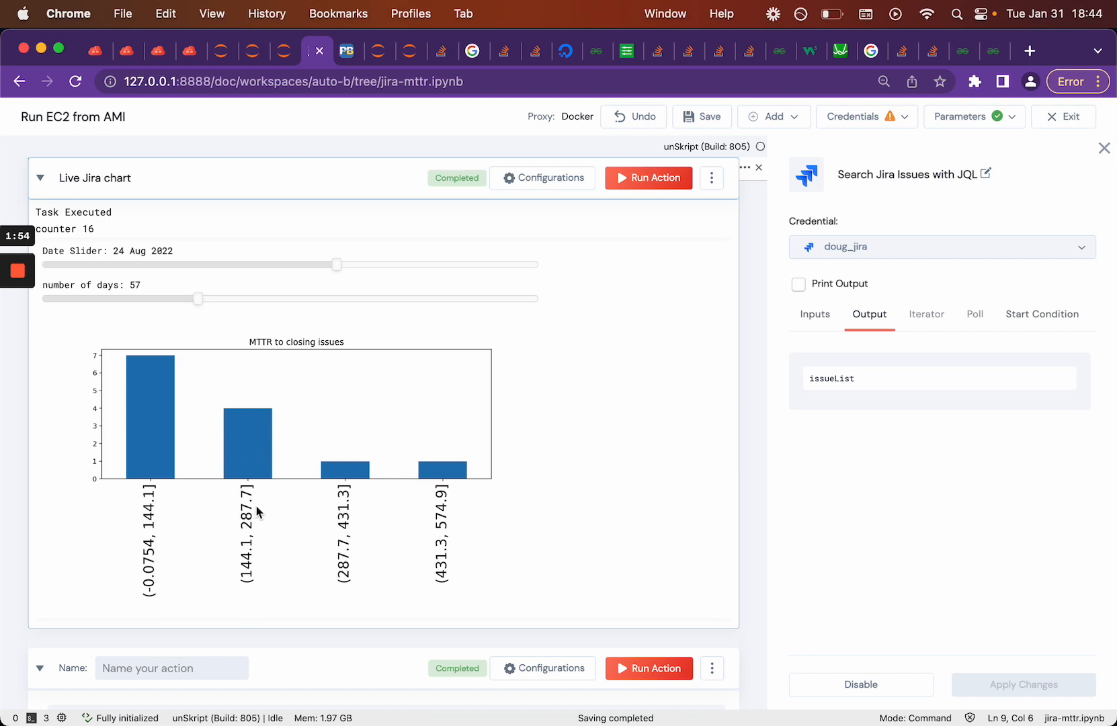
mouse_move(370, 591)
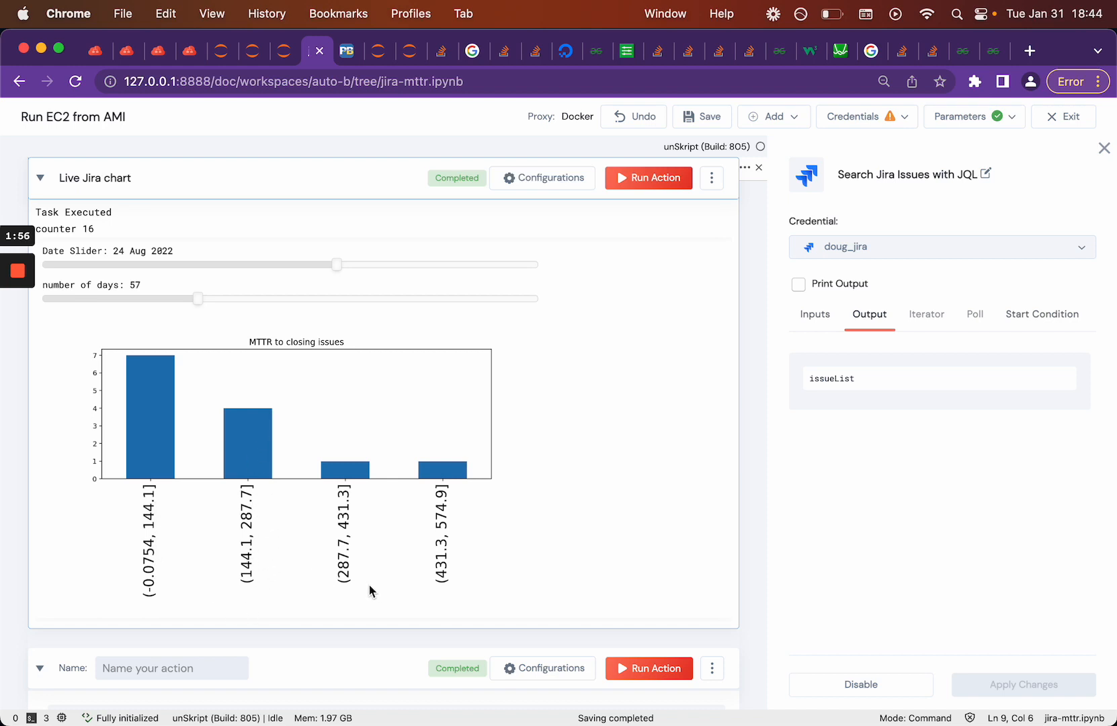
mouse_move(125, 450)
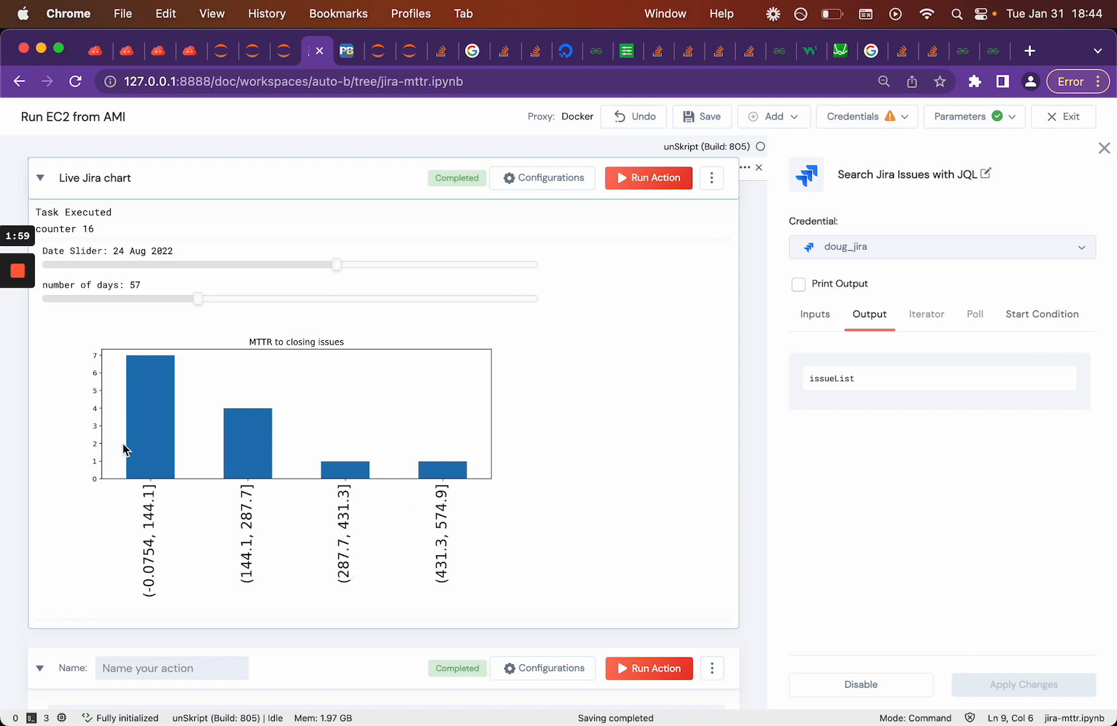
mouse_move(204, 339)
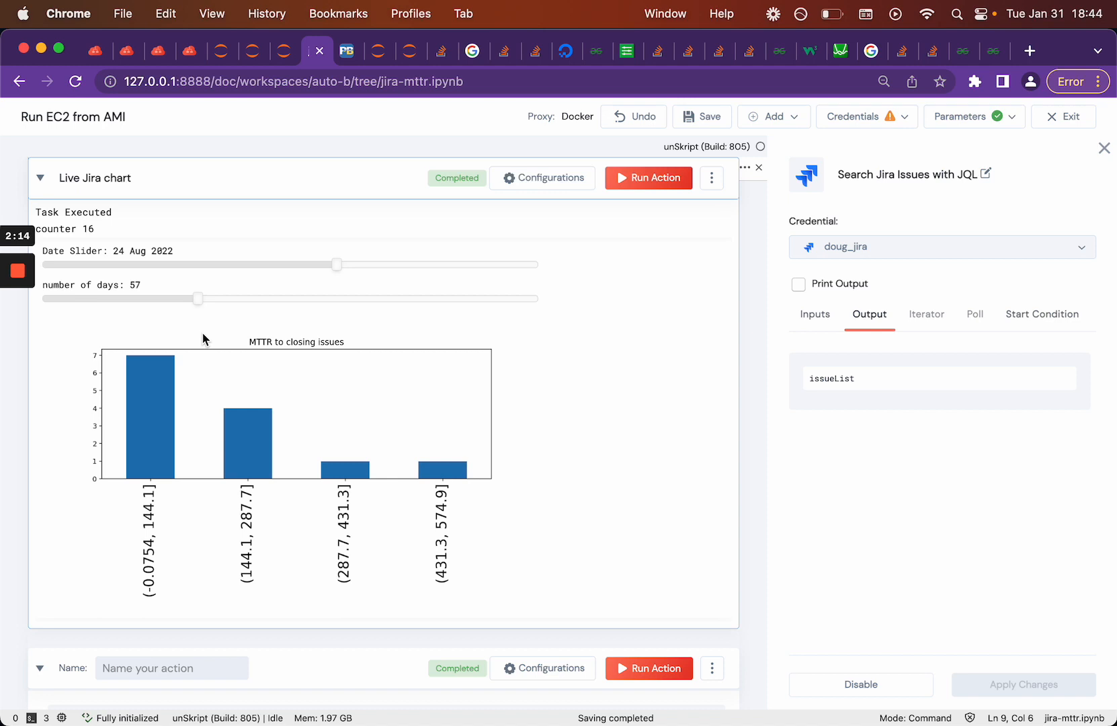
mouse_move(439, 370)
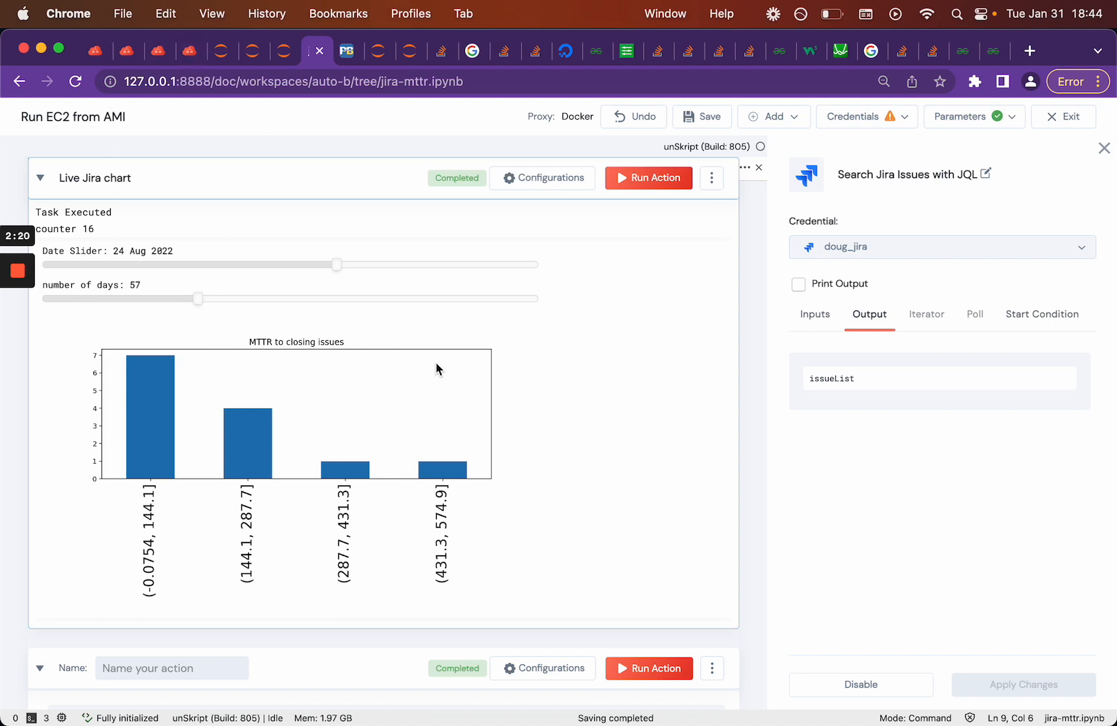
mouse_move(222, 542)
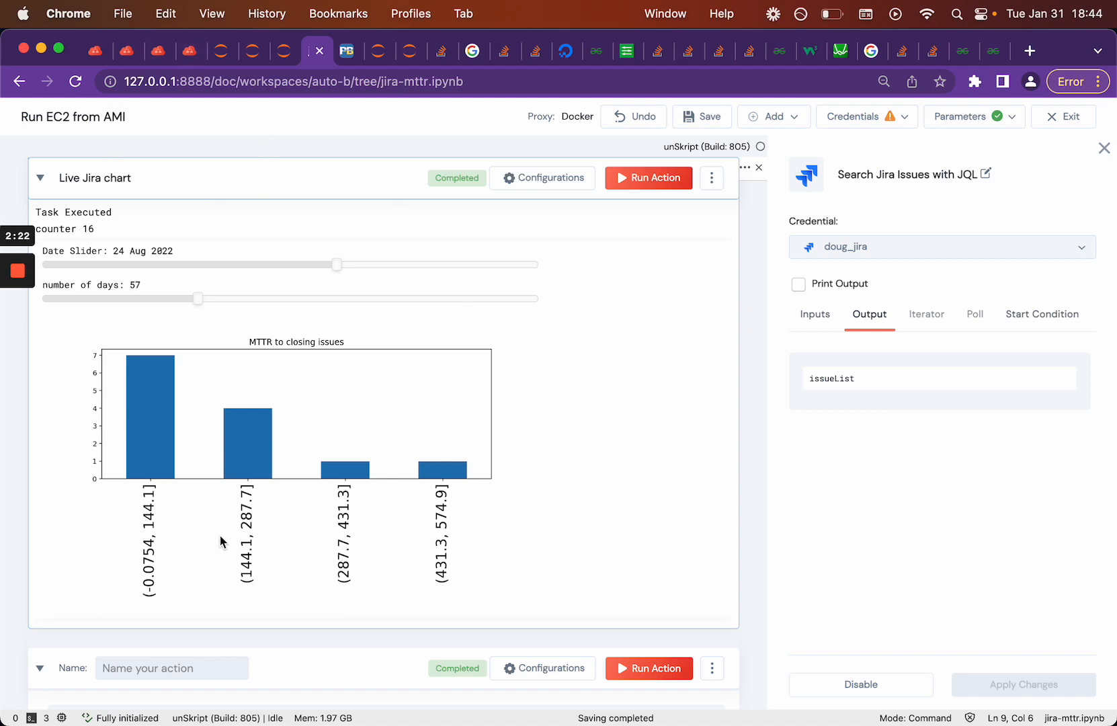